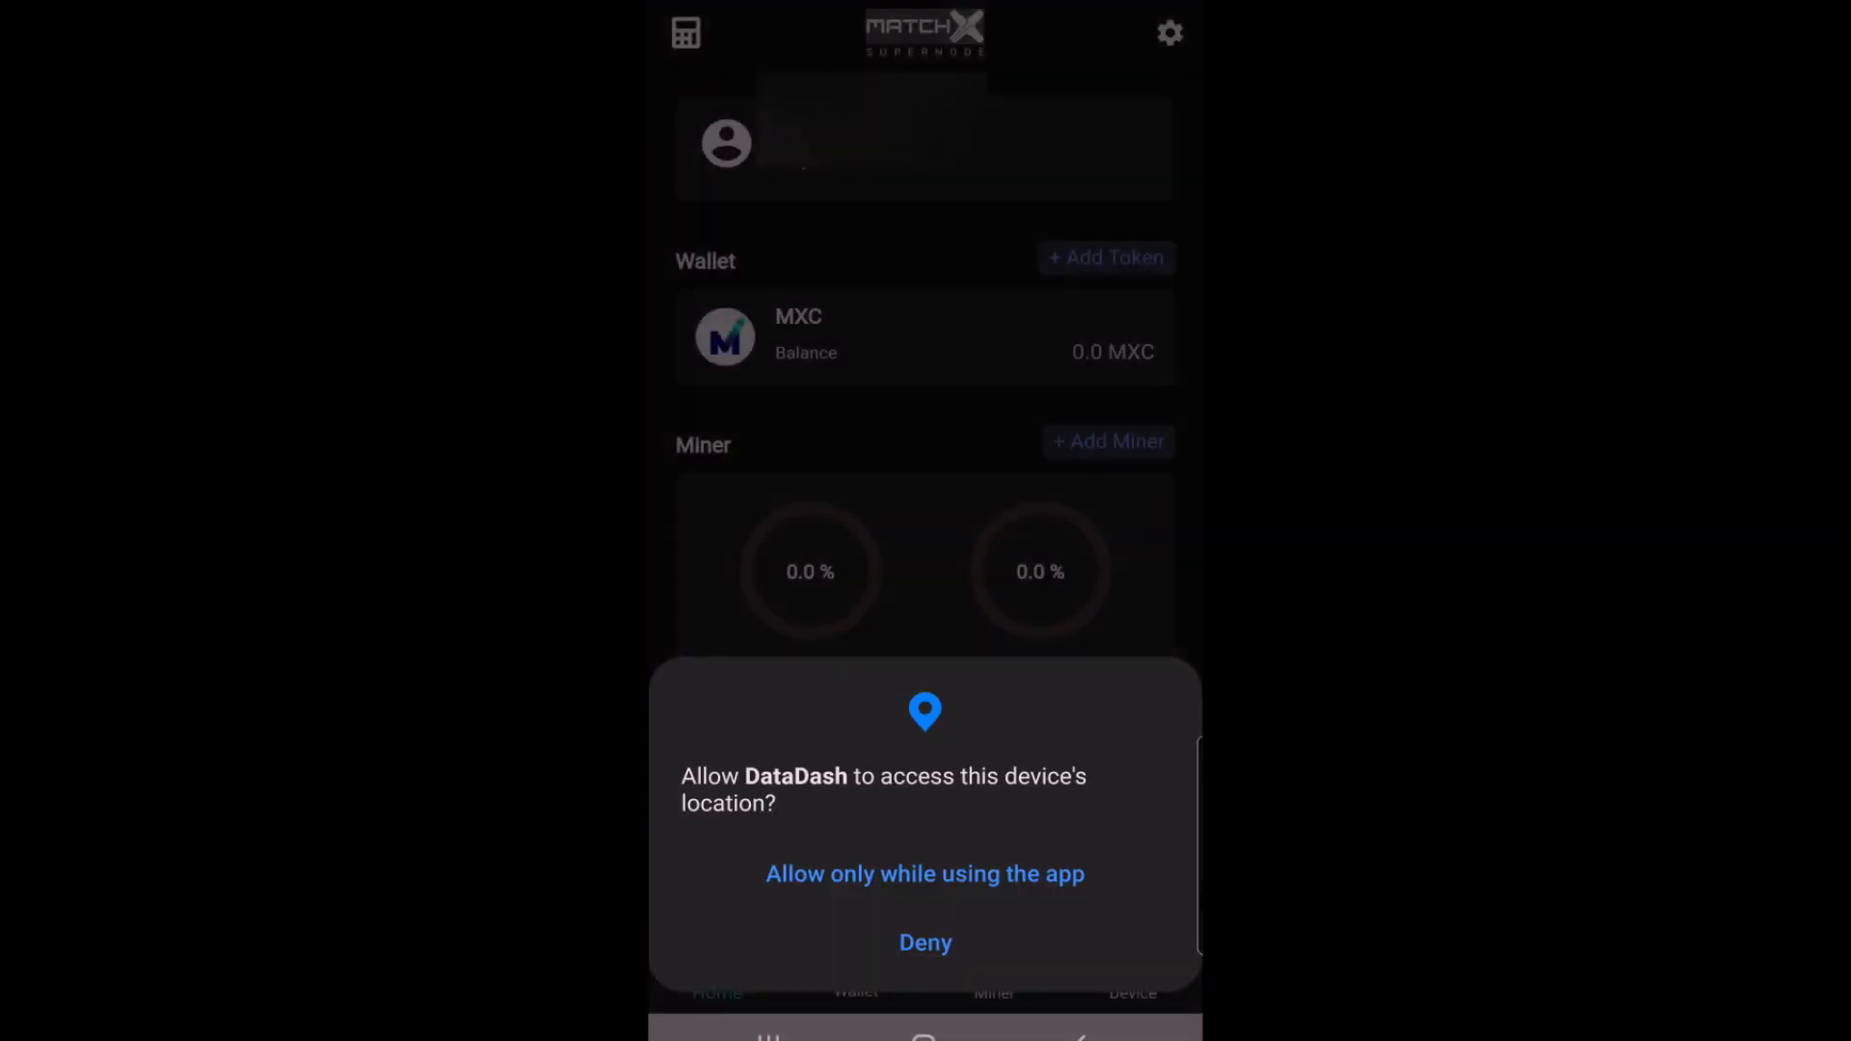
# Allow DataDash location access while in use and scroll the loaded home dashboard.
pyautogui.click(924, 875)
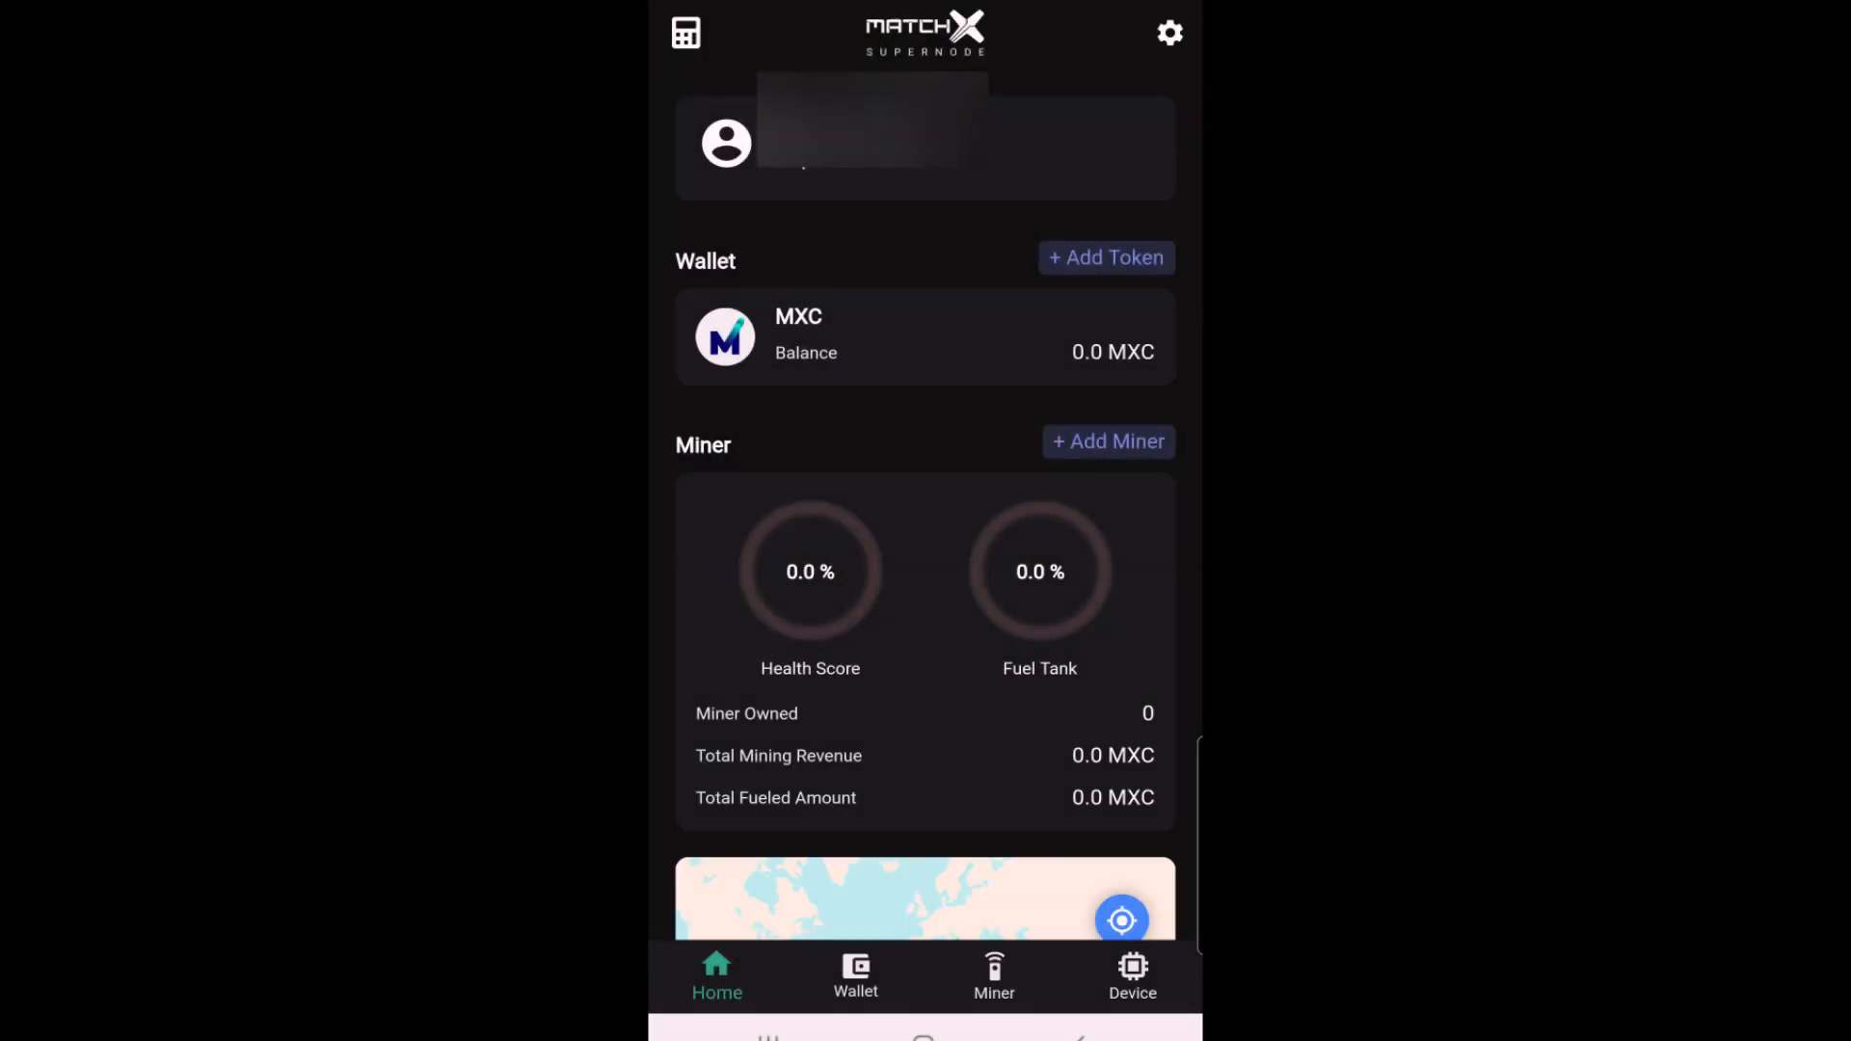
pyautogui.scroll(-3)
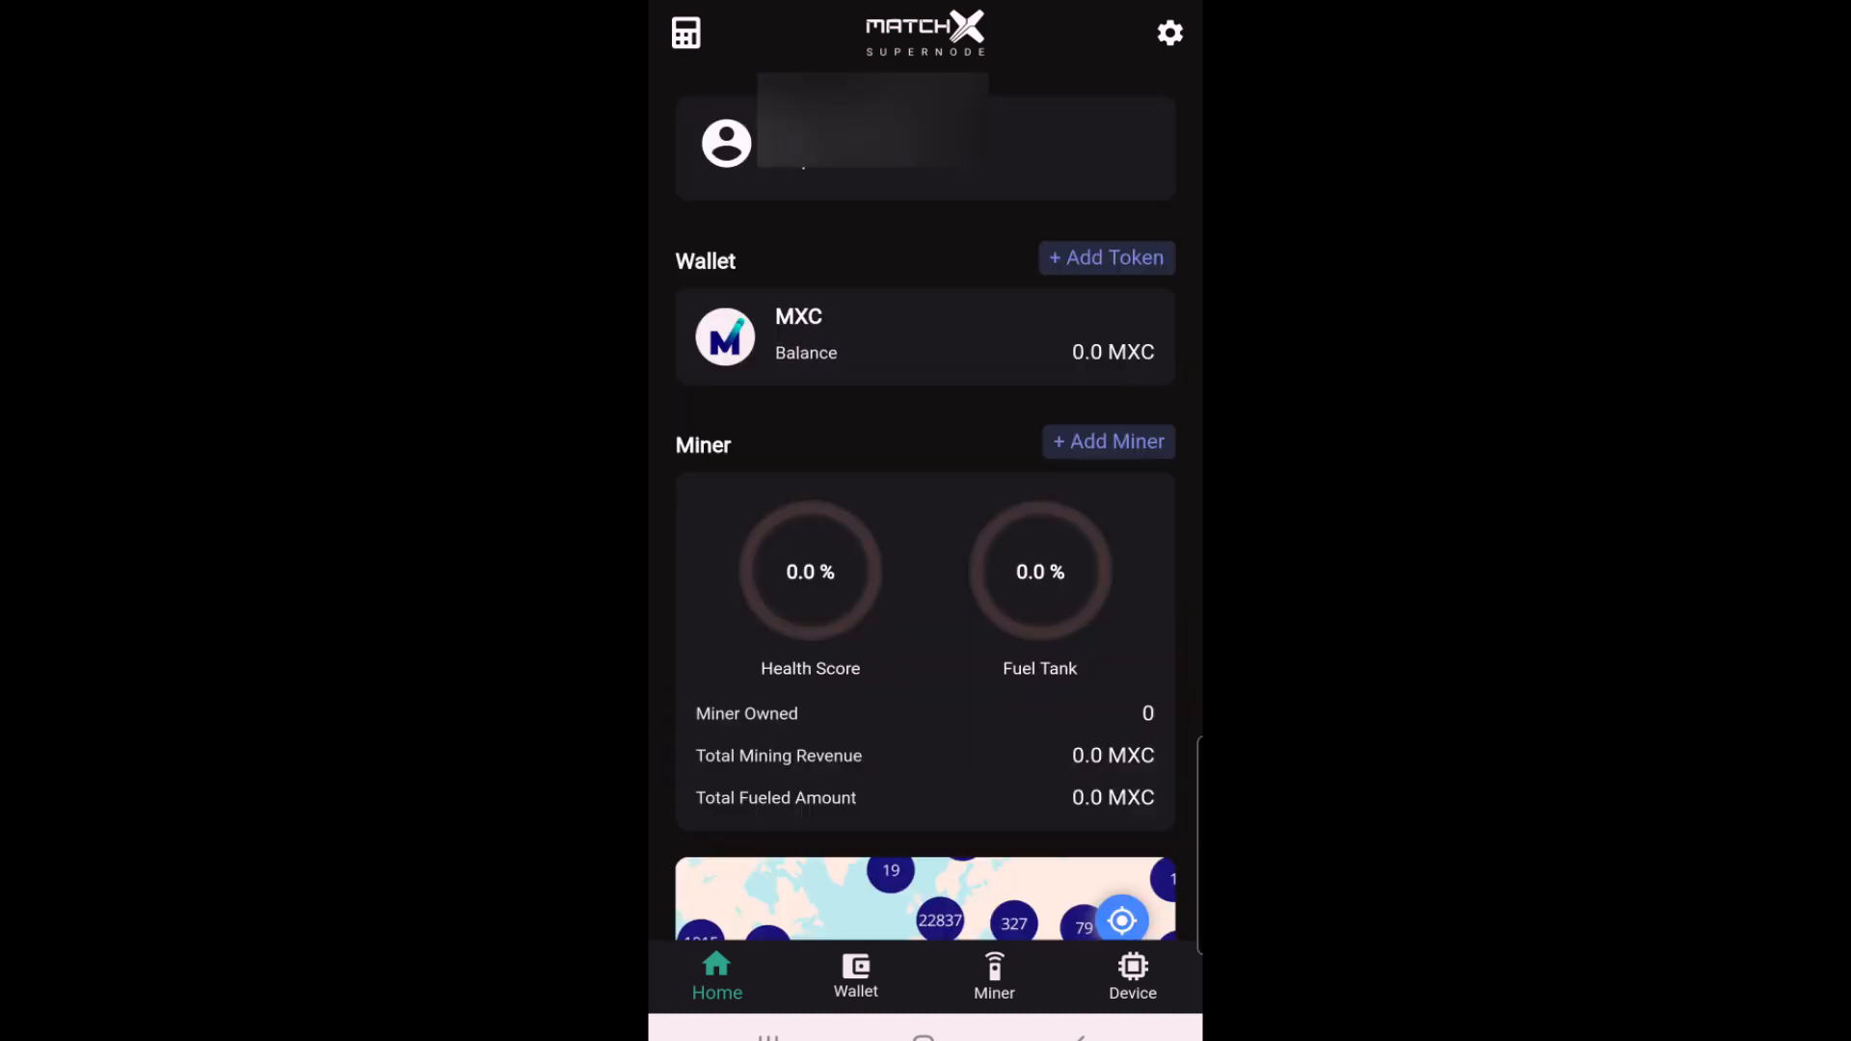
# Add the M2 Pro Miner by scanning its QR code with camera access allowed.
pyautogui.click(1107, 441)
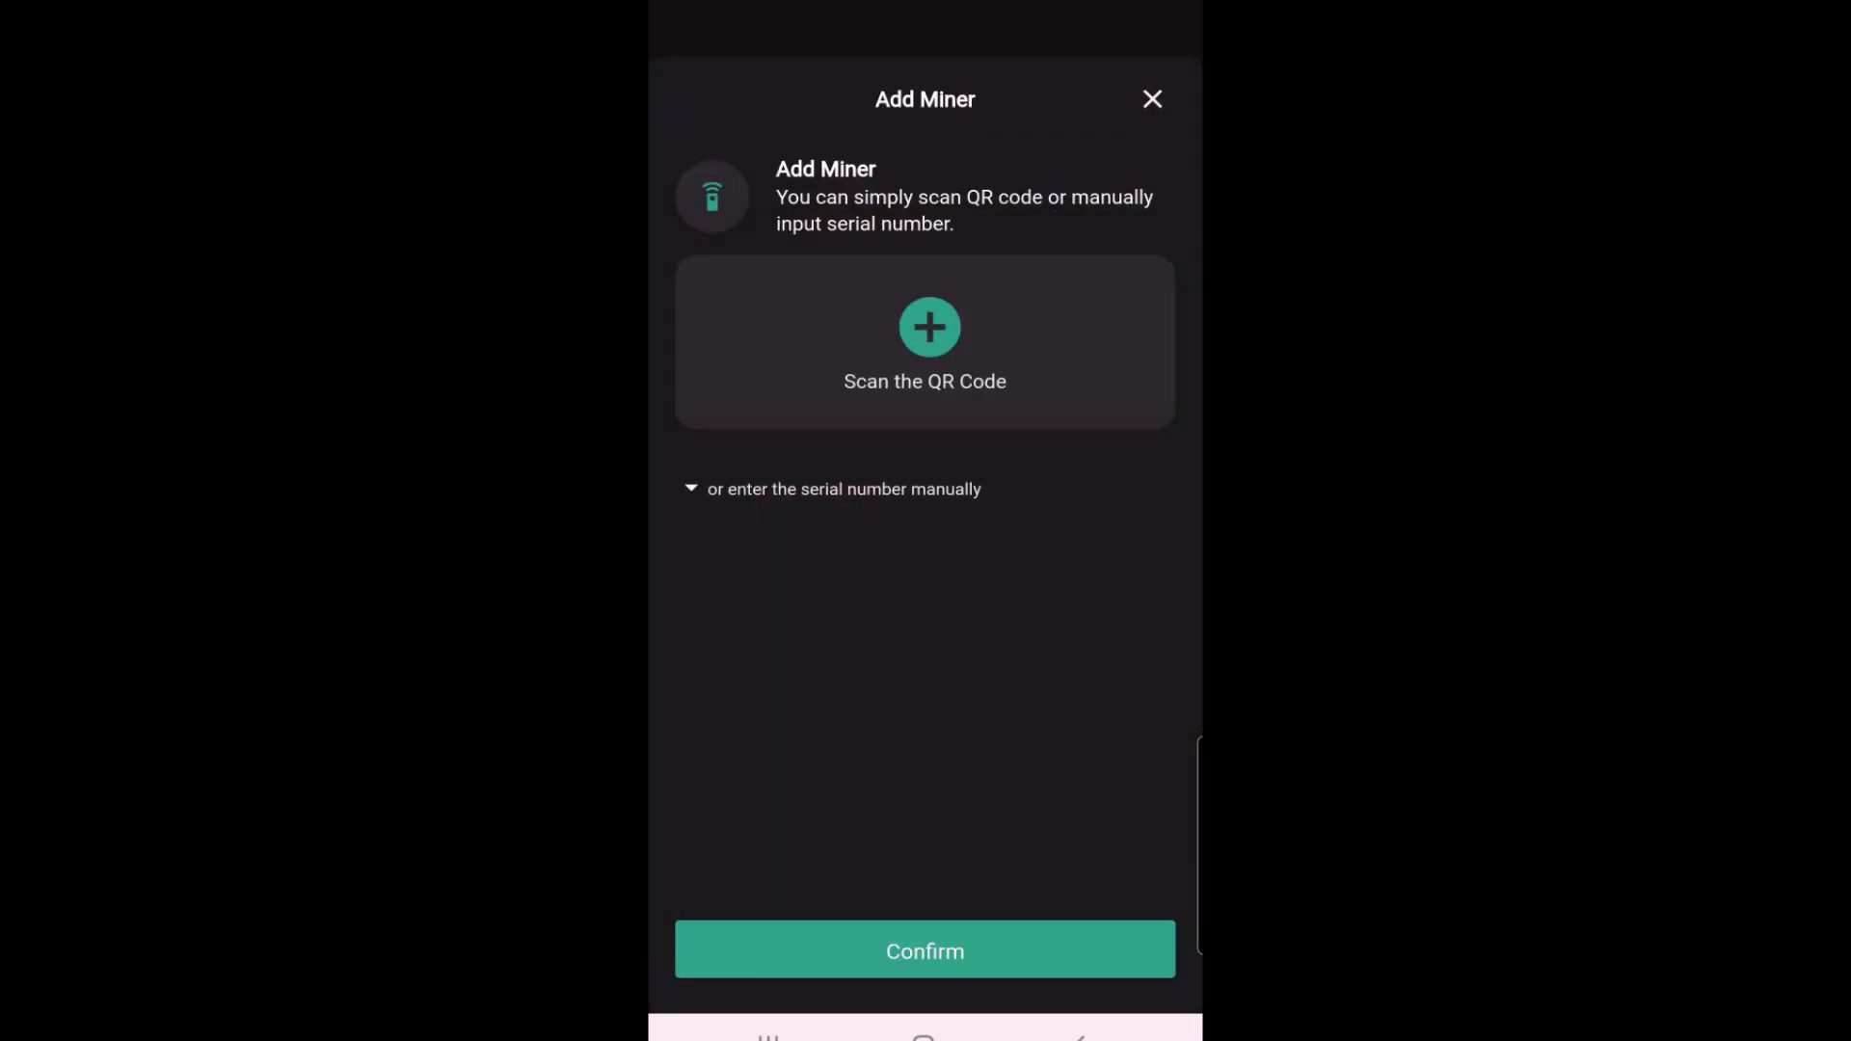
pyautogui.click(928, 328)
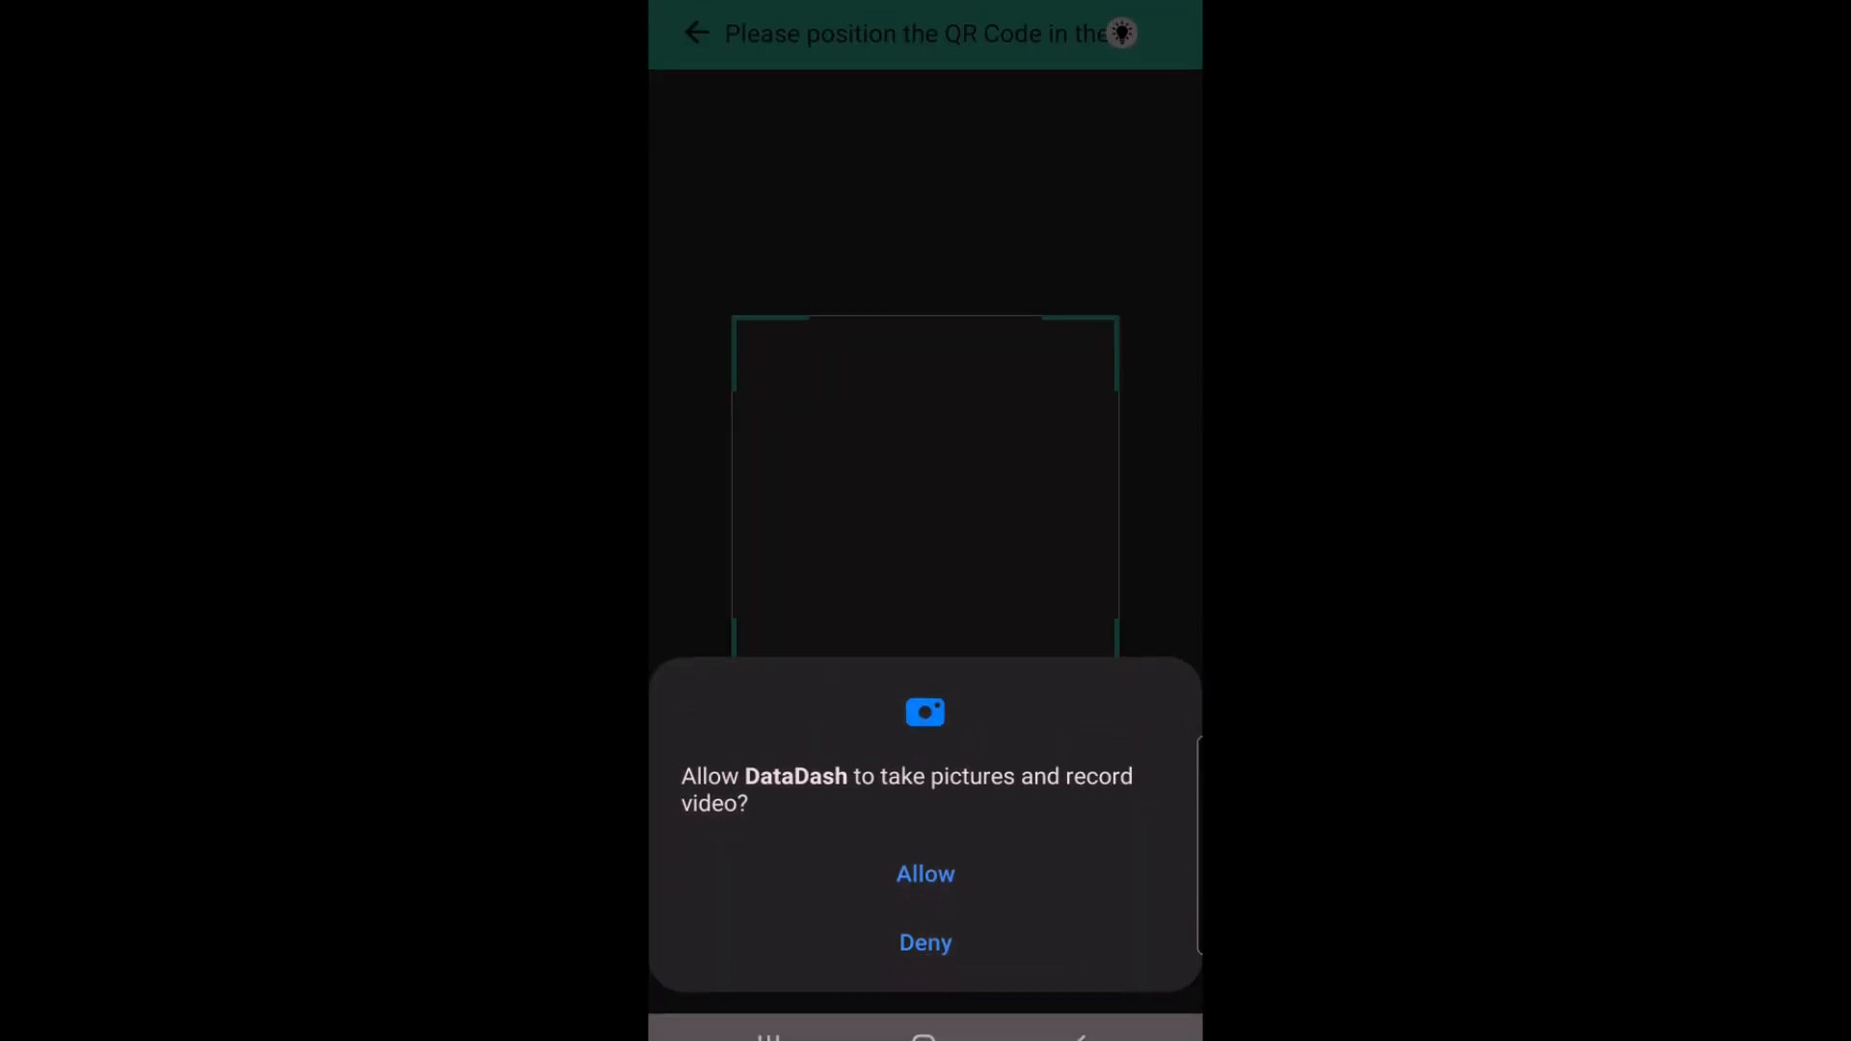
pyautogui.click(925, 874)
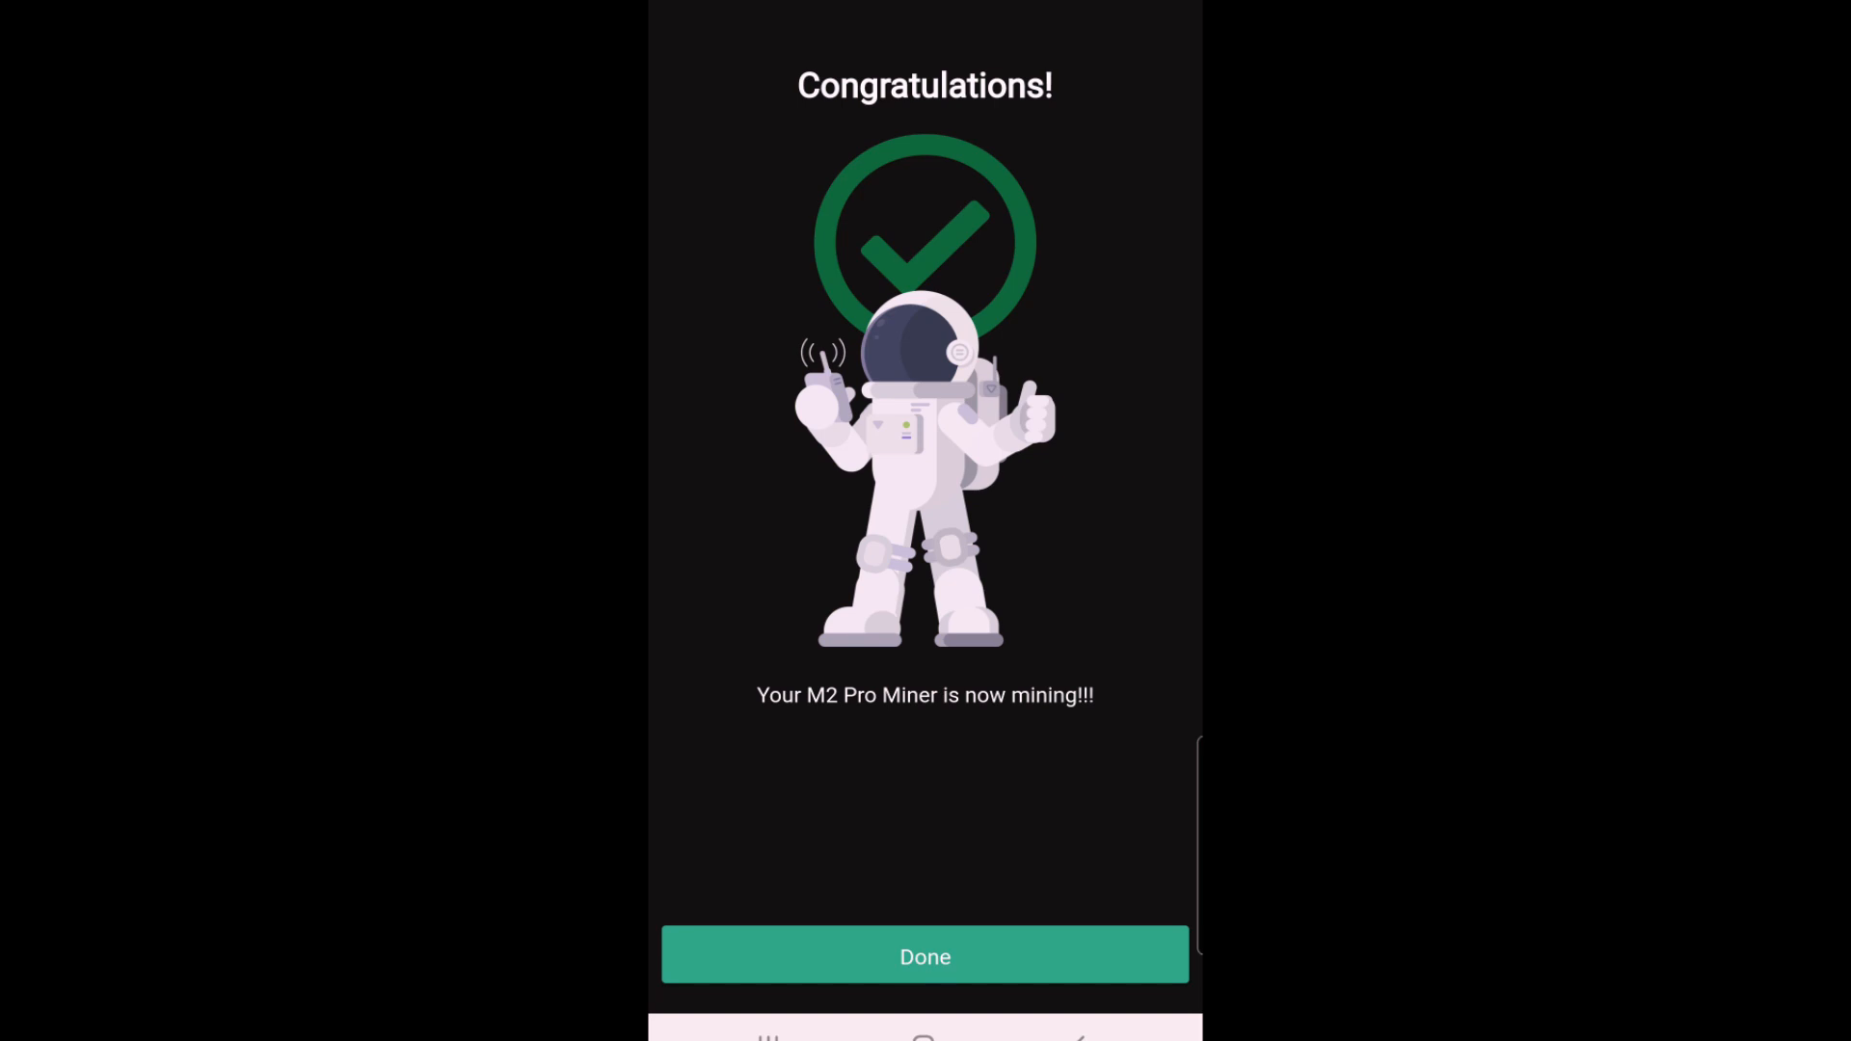
pyautogui.click(924, 956)
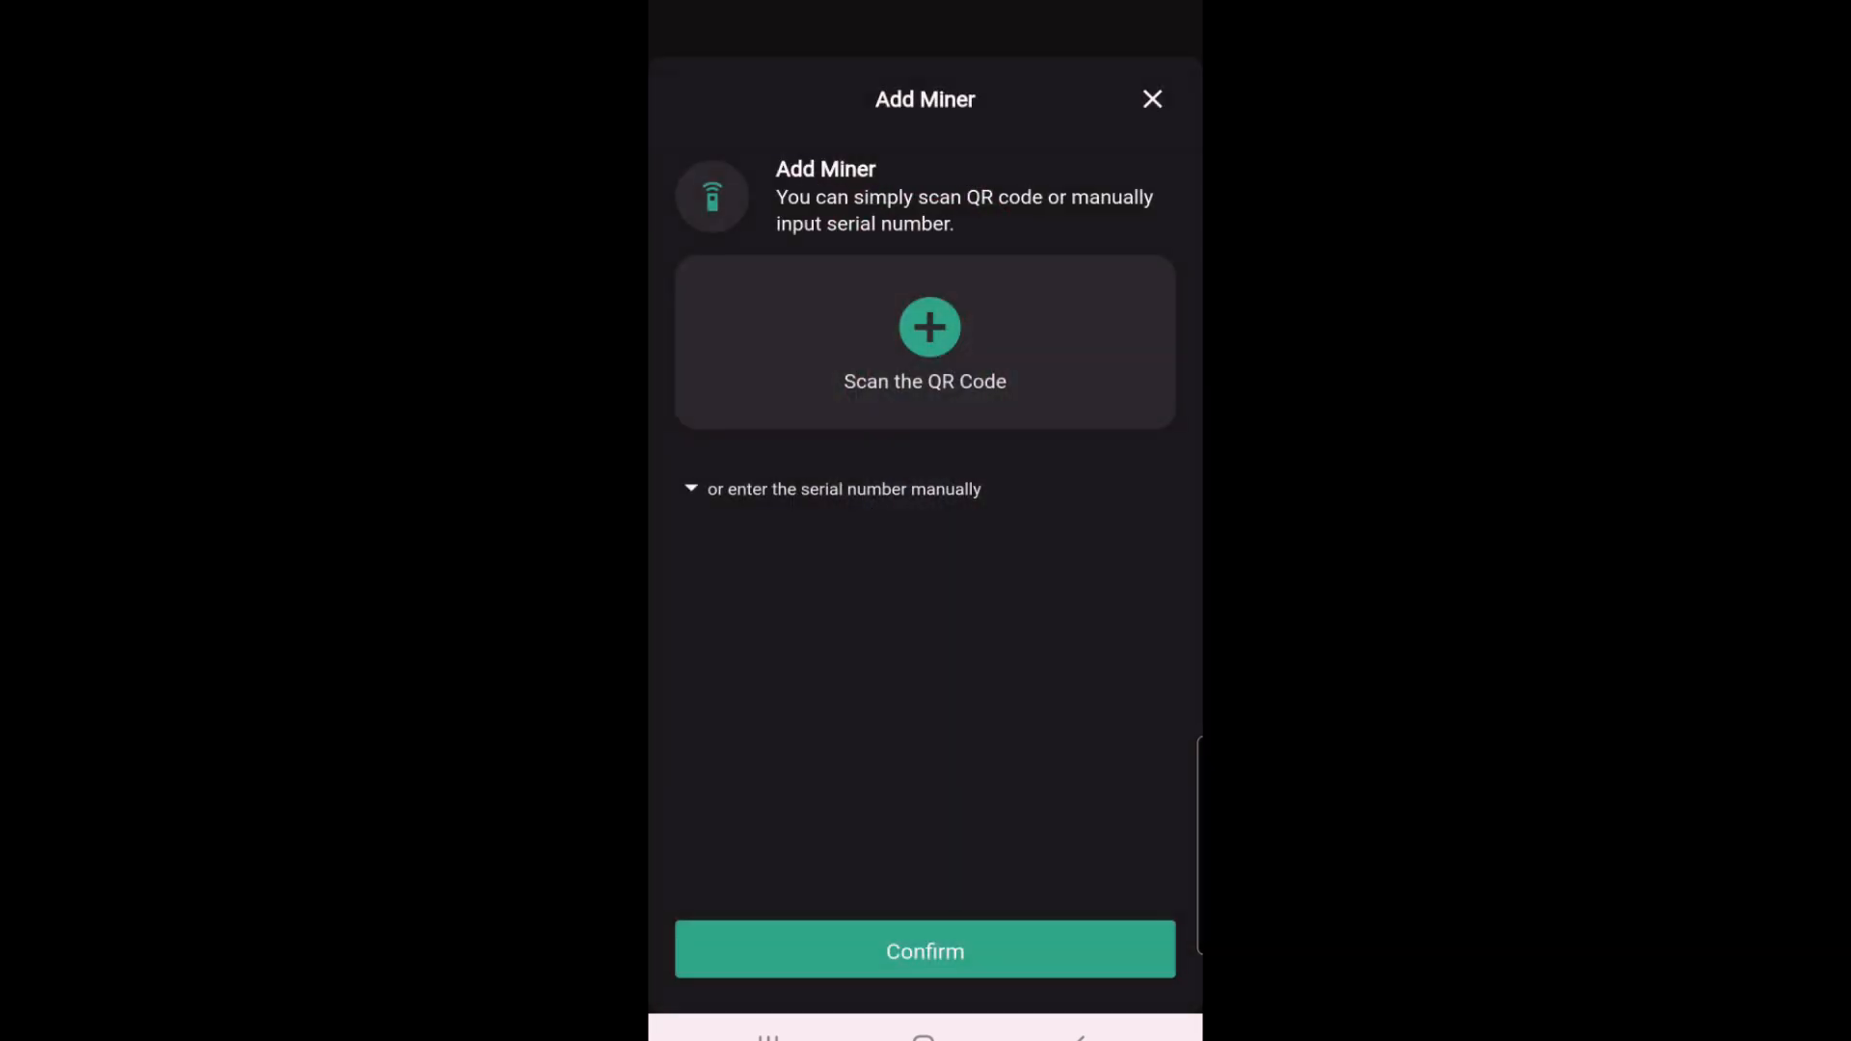
pyautogui.click(1152, 100)
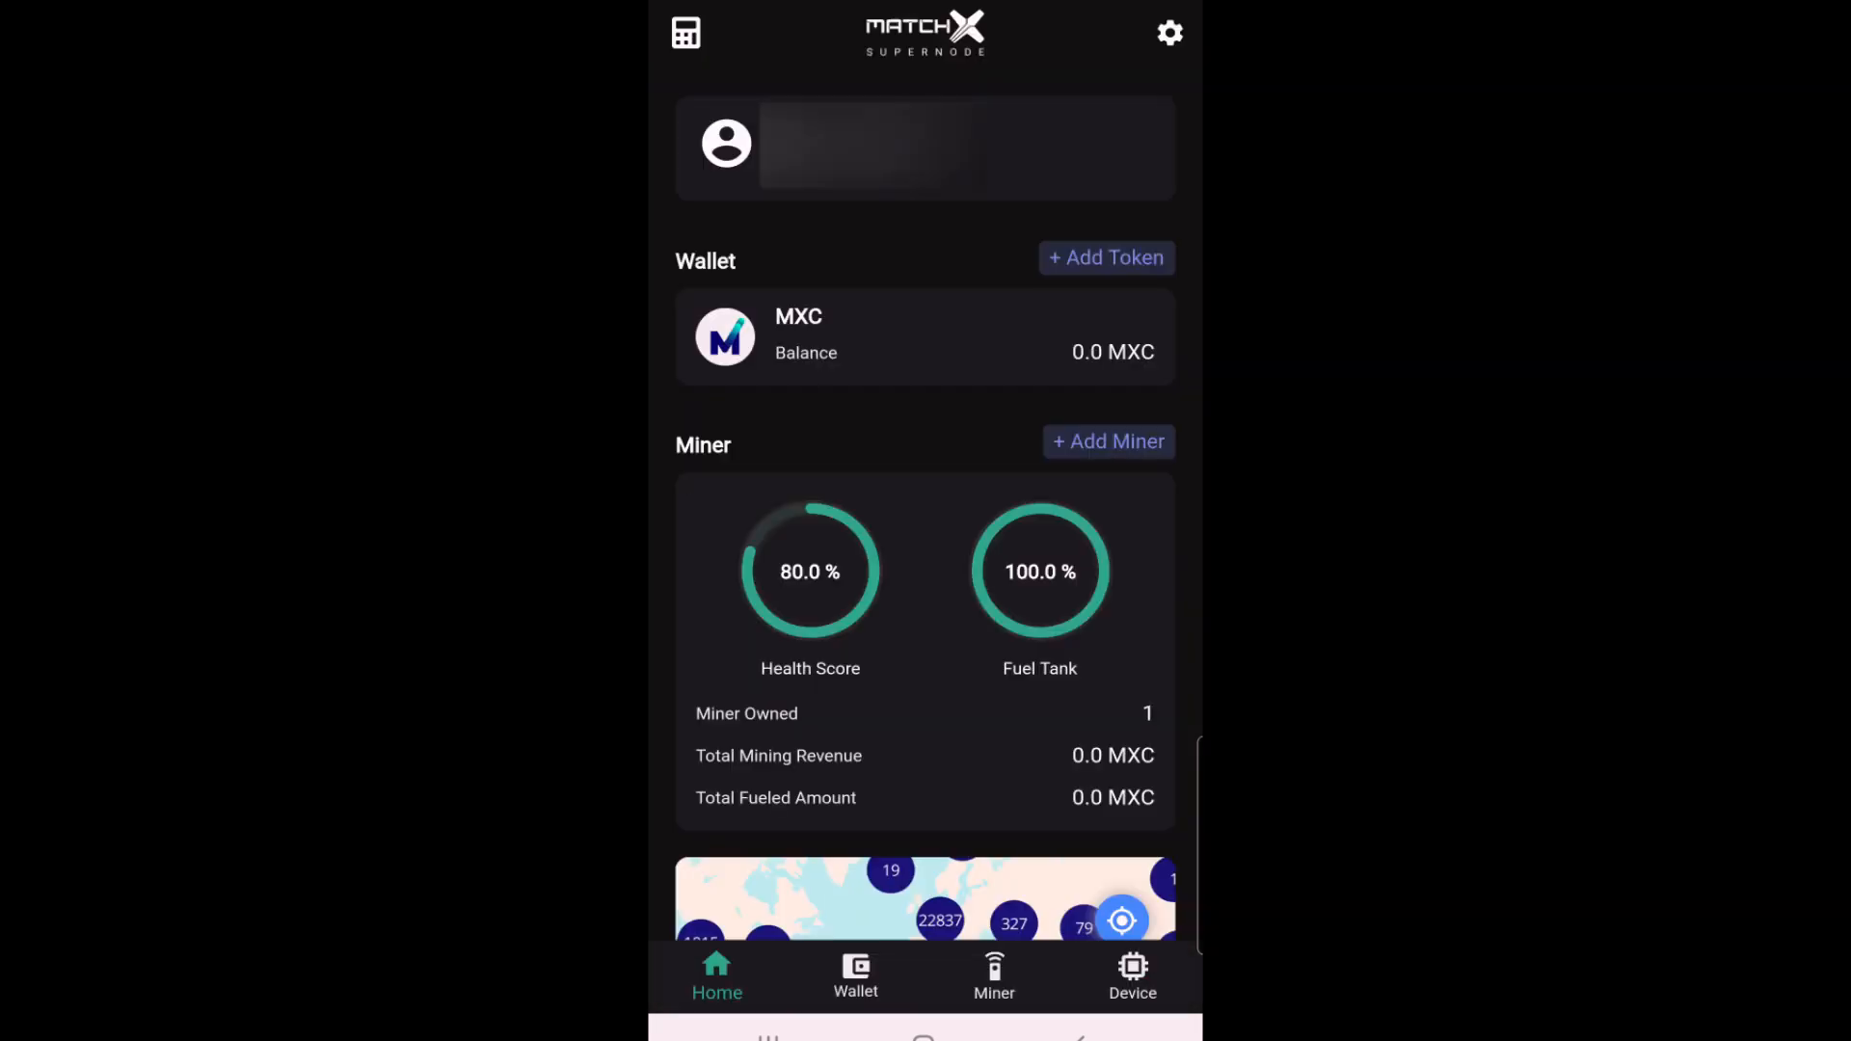